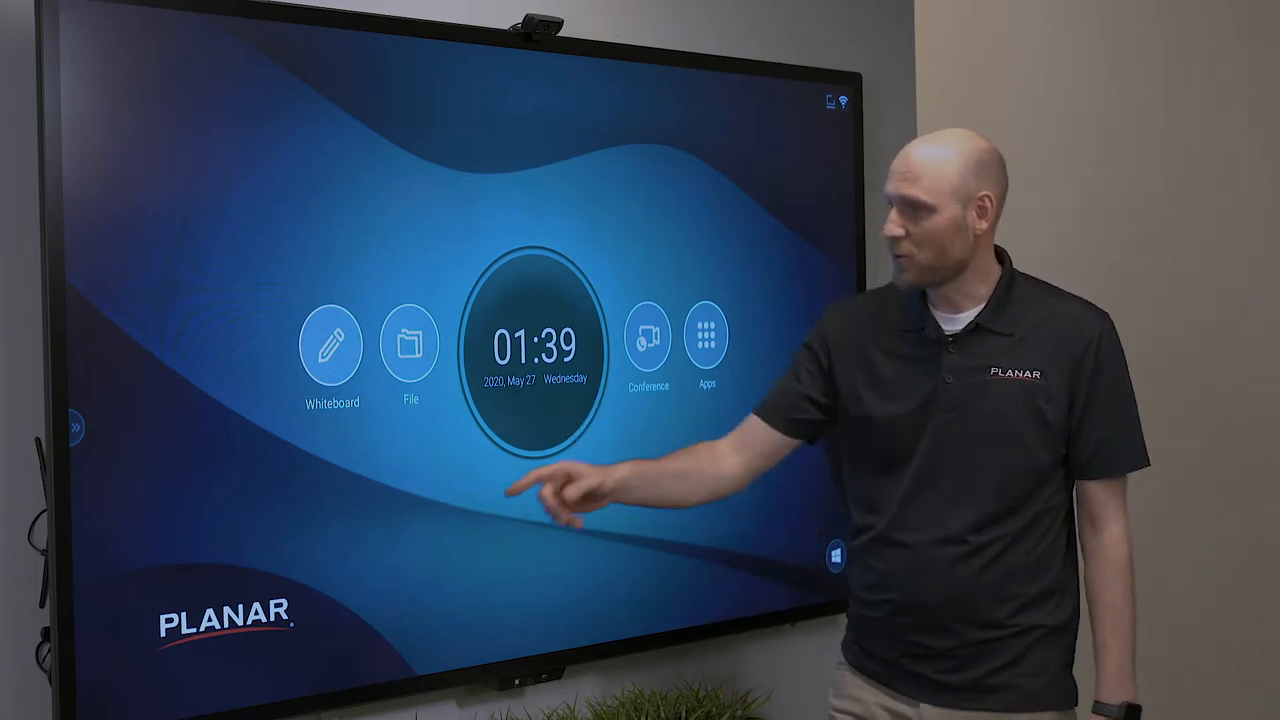
- Tour the home screen icons one by one, ending on the Apps grid of installed apps
left_click(76, 428)
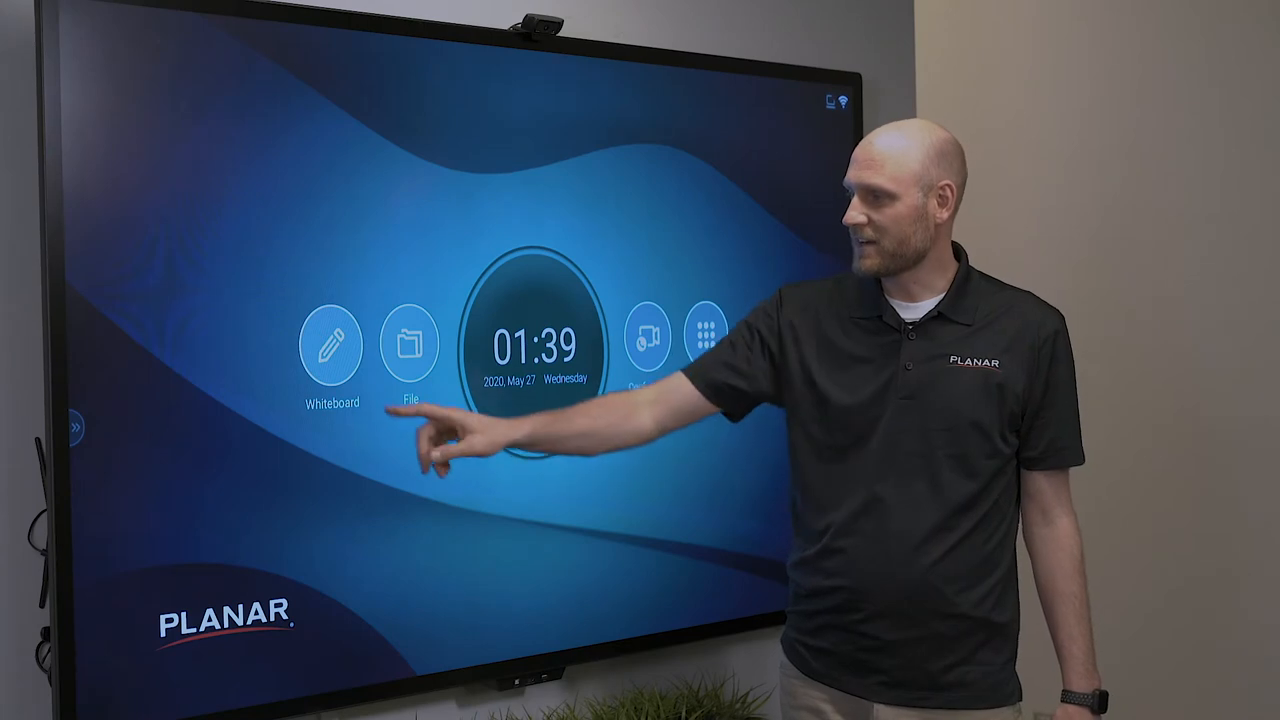
left_click(330, 344)
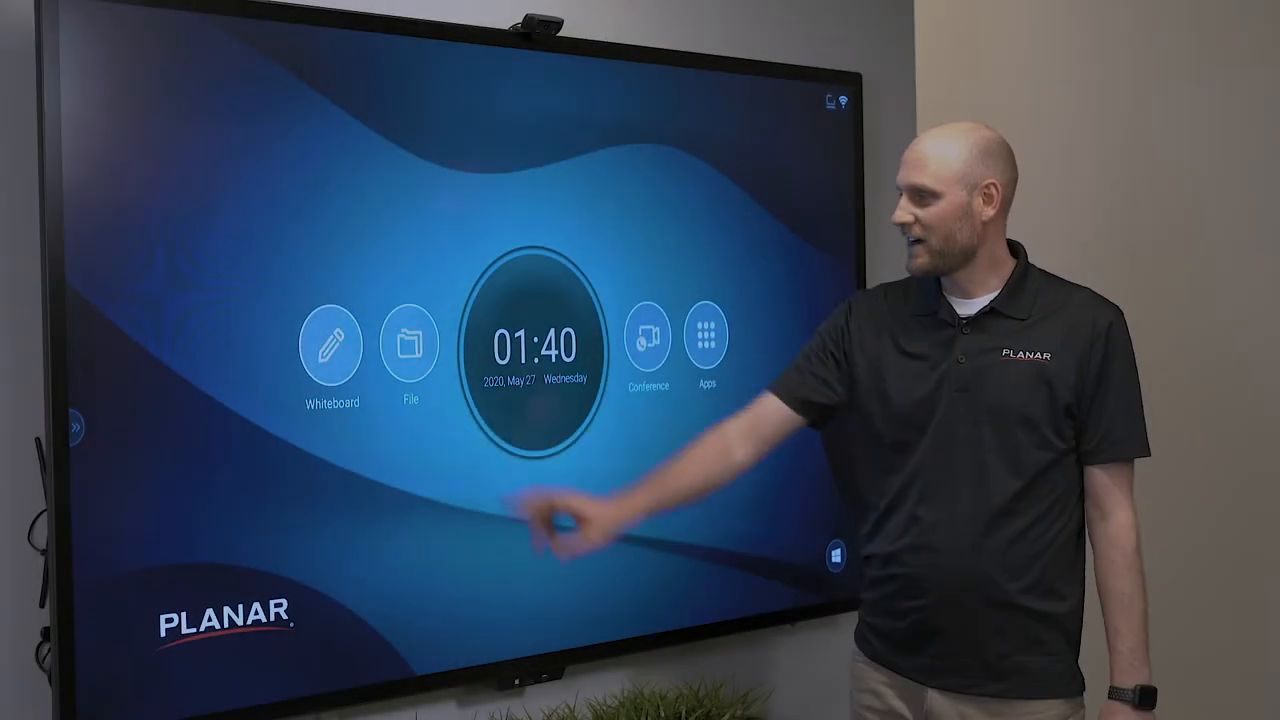
left_click(406, 344)
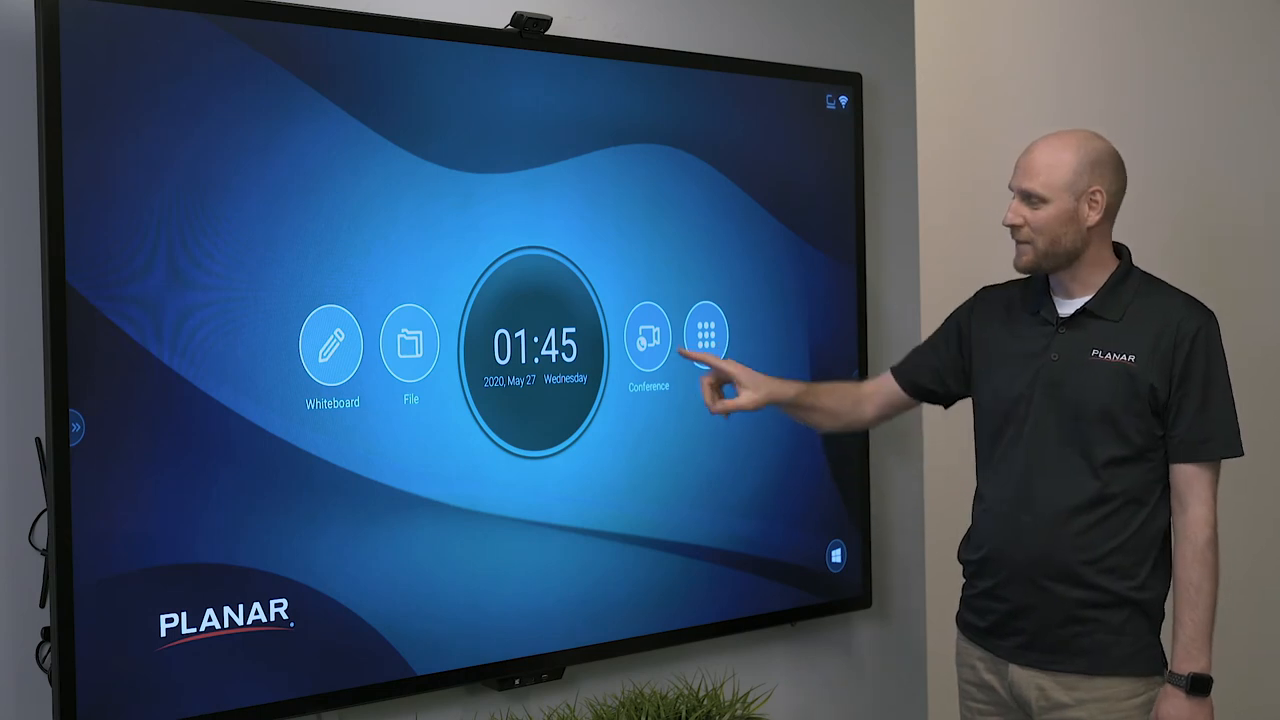
left_click(648, 338)
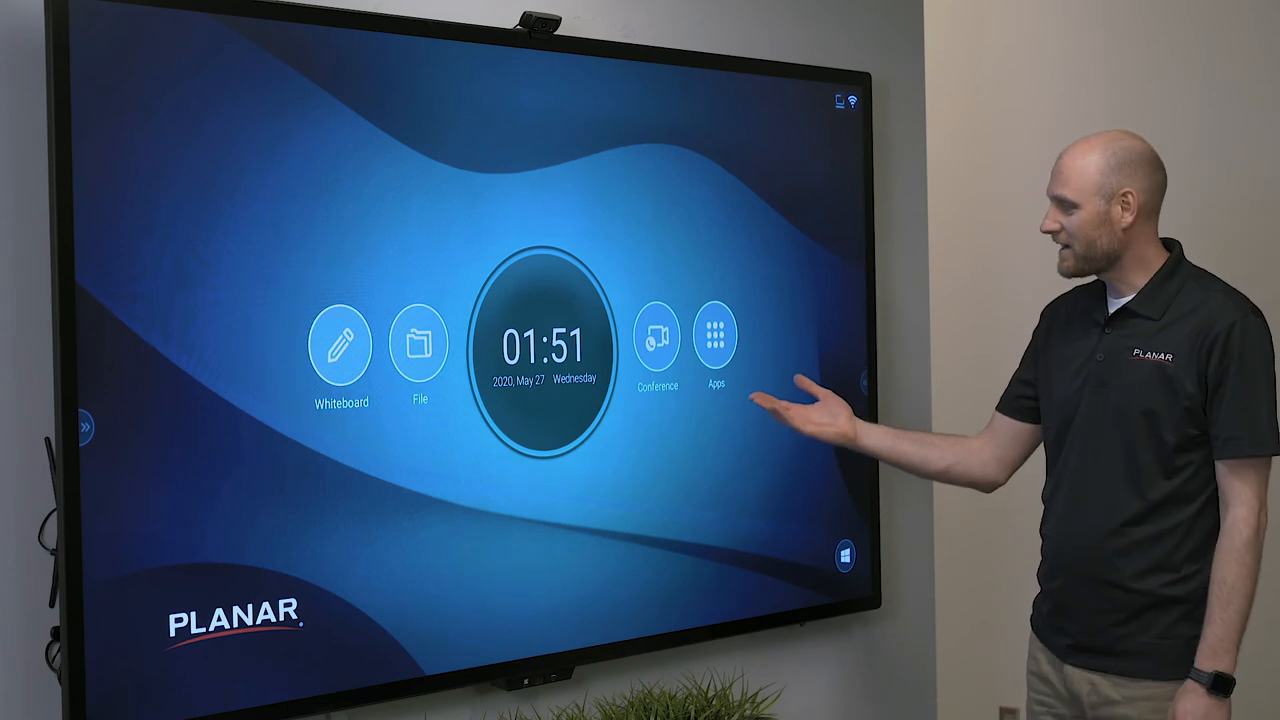
left_click(716, 336)
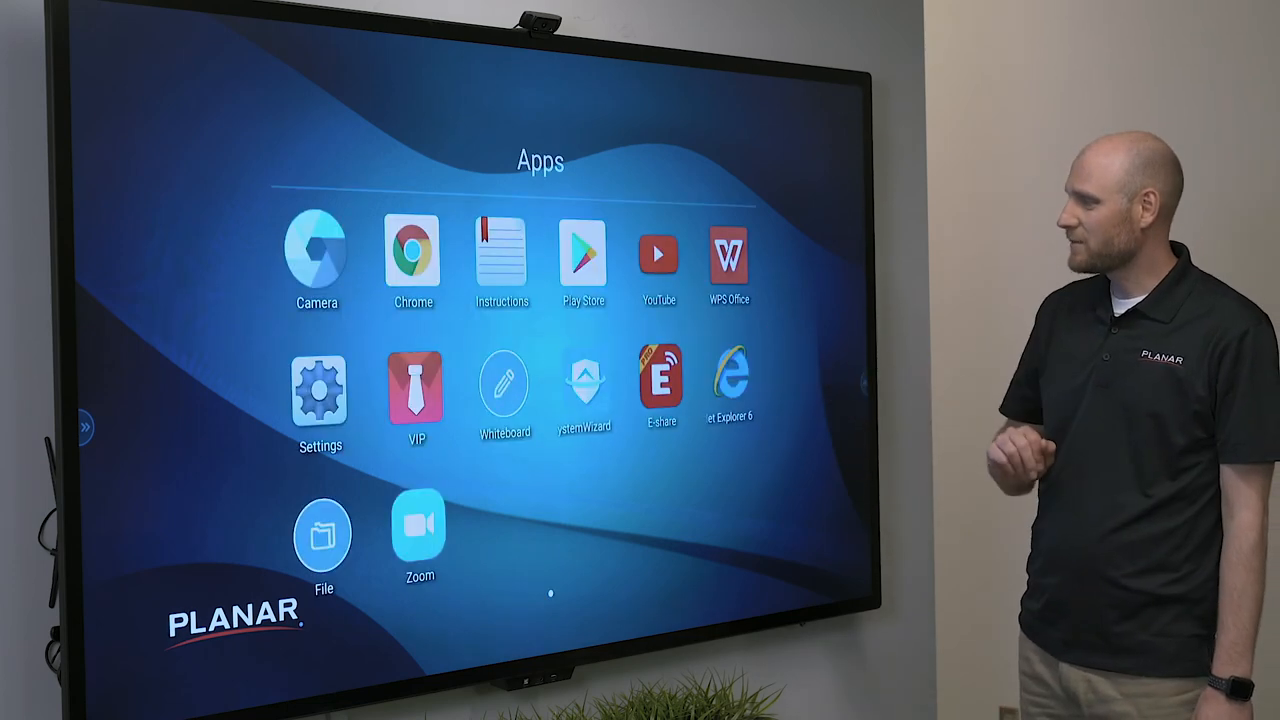